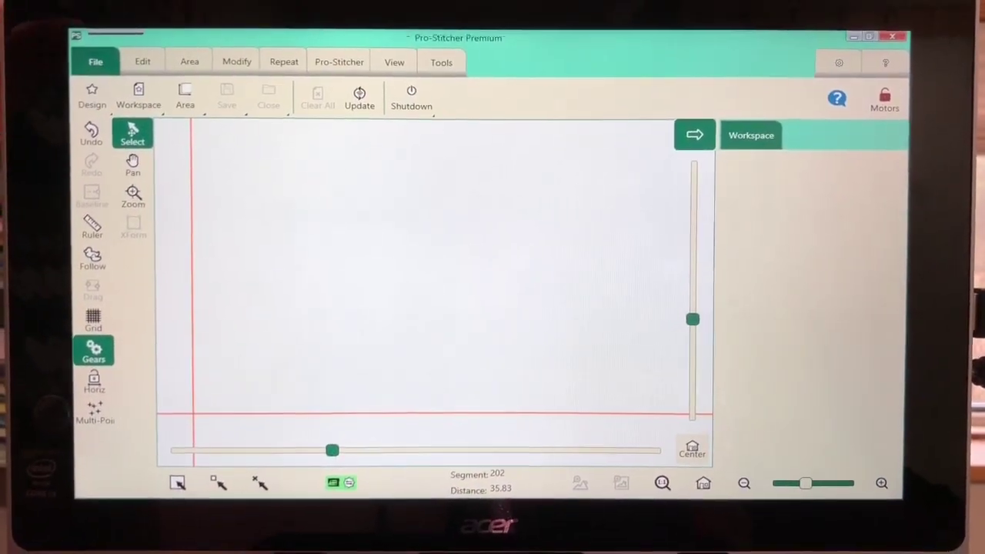
# - Open Block 15 from C:\Designs\HQ Designs\Blocks, loading it at 11.15 by 11.15
pyautogui.click(92, 96)
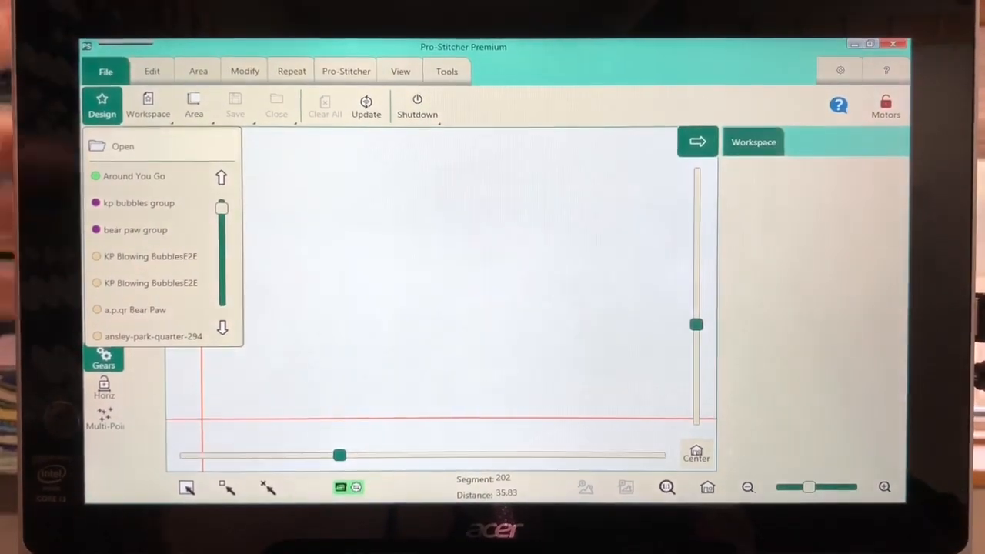
pyautogui.click(122, 146)
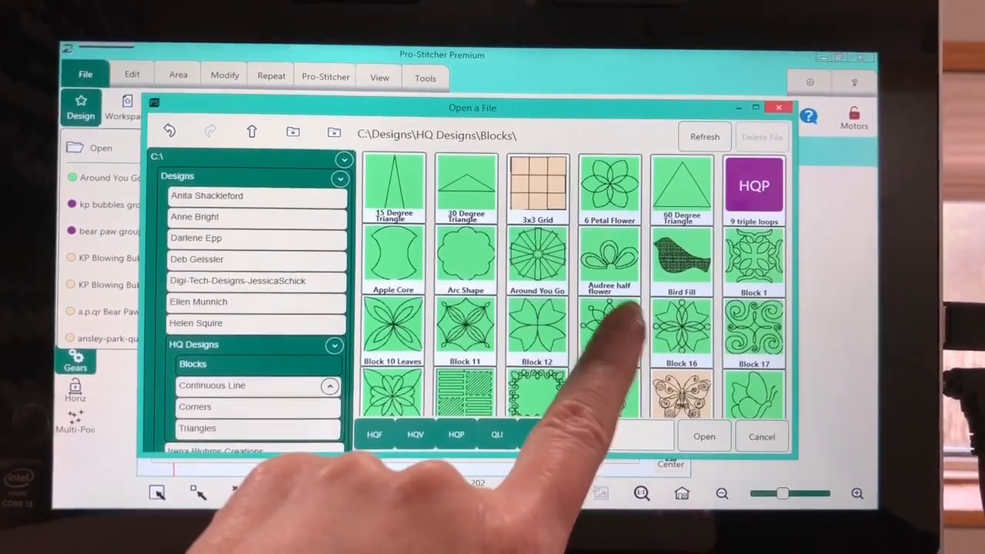
pyautogui.click(608, 323)
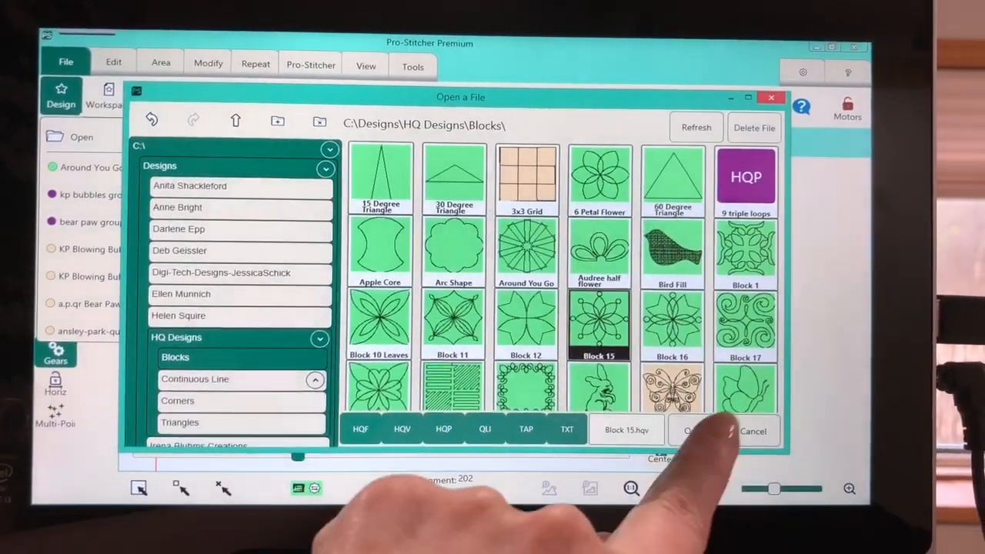
pyautogui.click(699, 431)
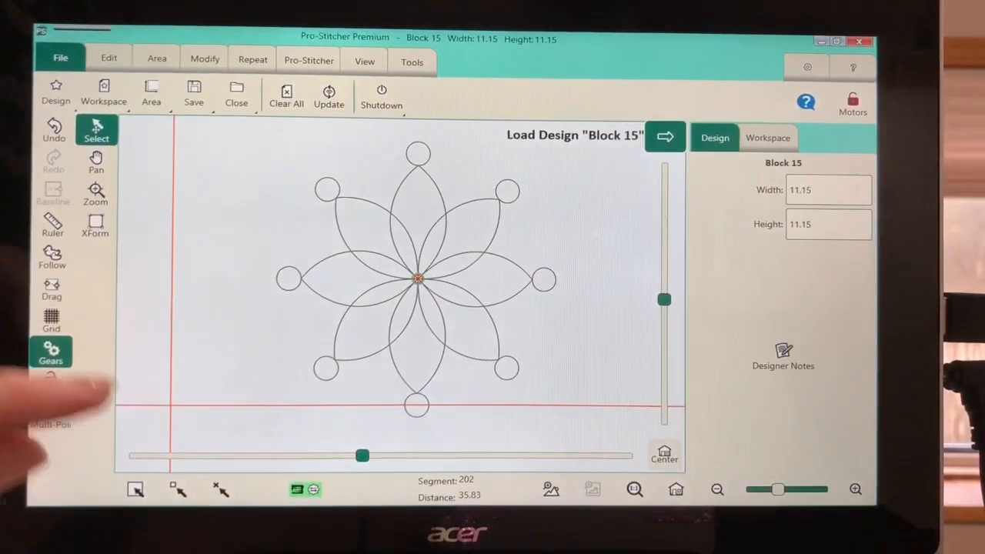
# - Resize Block 15 with Lock on to 6.00 by 6.00 inches
pyautogui.click(205, 59)
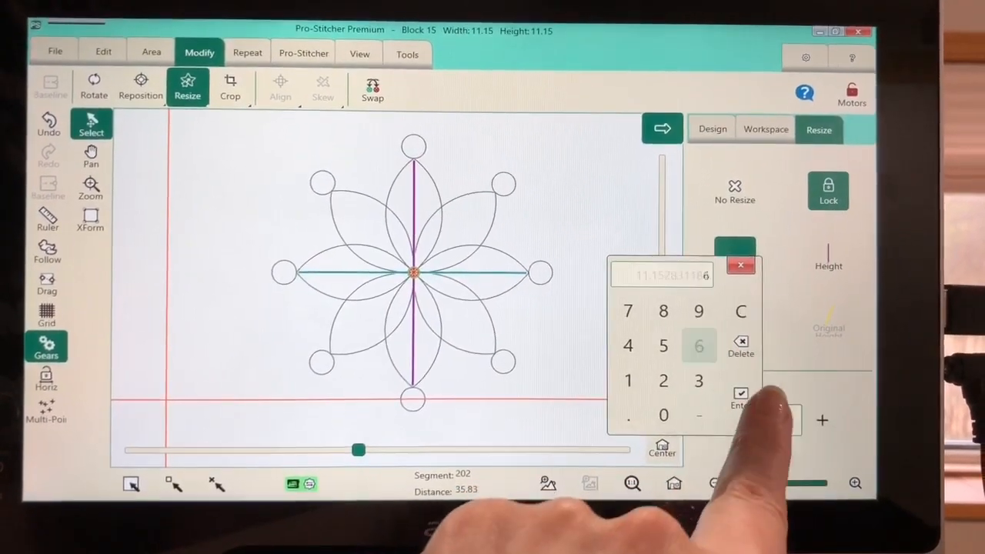
pyautogui.click(739, 396)
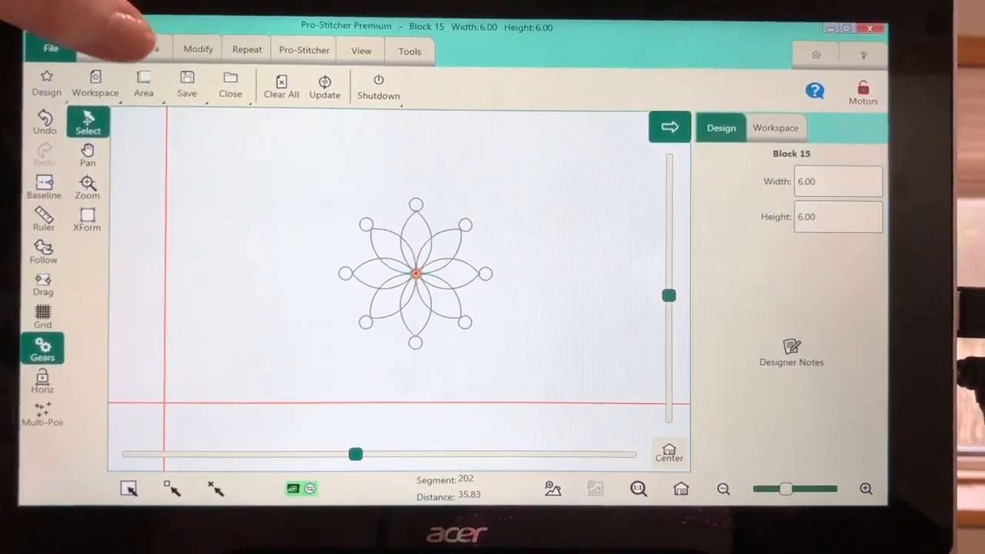
pyautogui.click(186, 83)
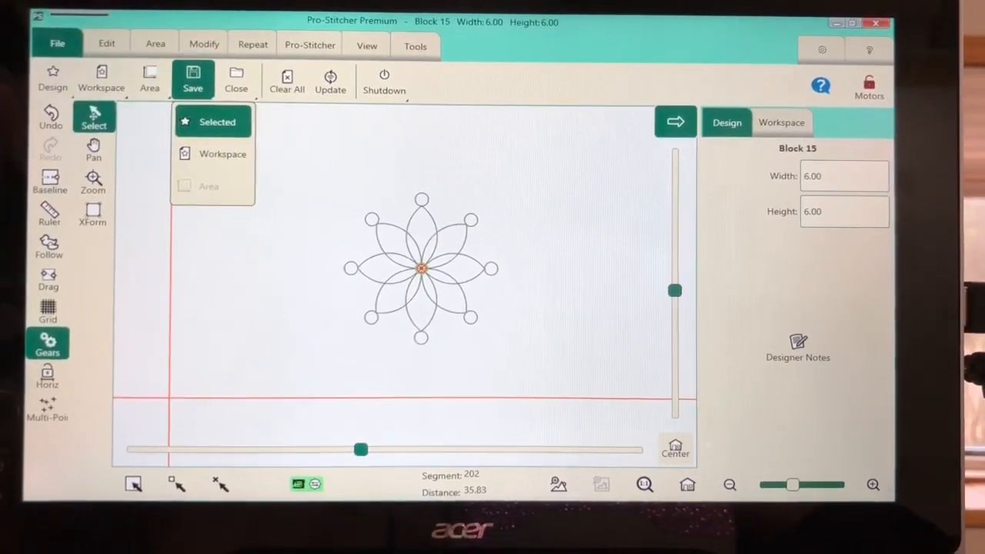
# - Save the selected design into a new 'hklpo' folder created on D:\
pyautogui.click(193, 79)
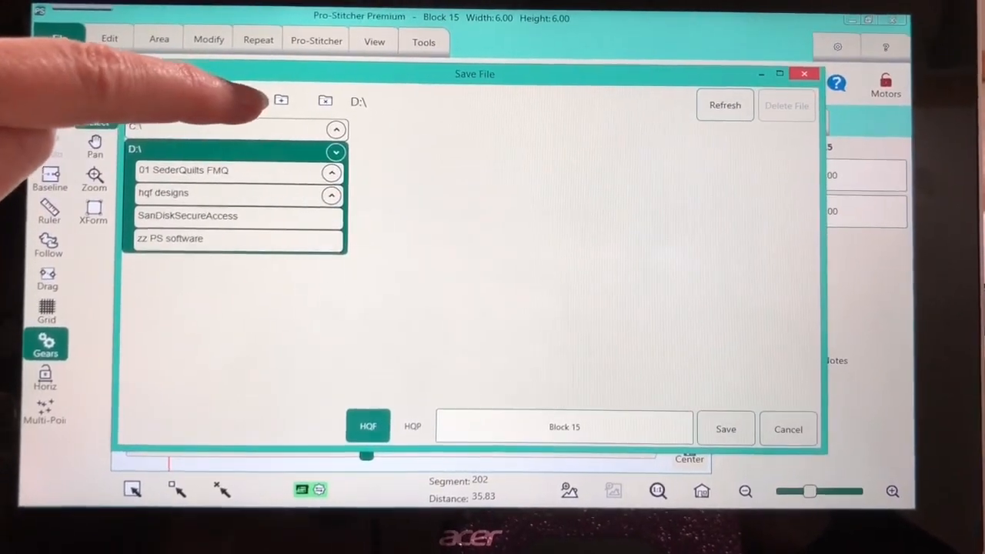
pyautogui.click(281, 101)
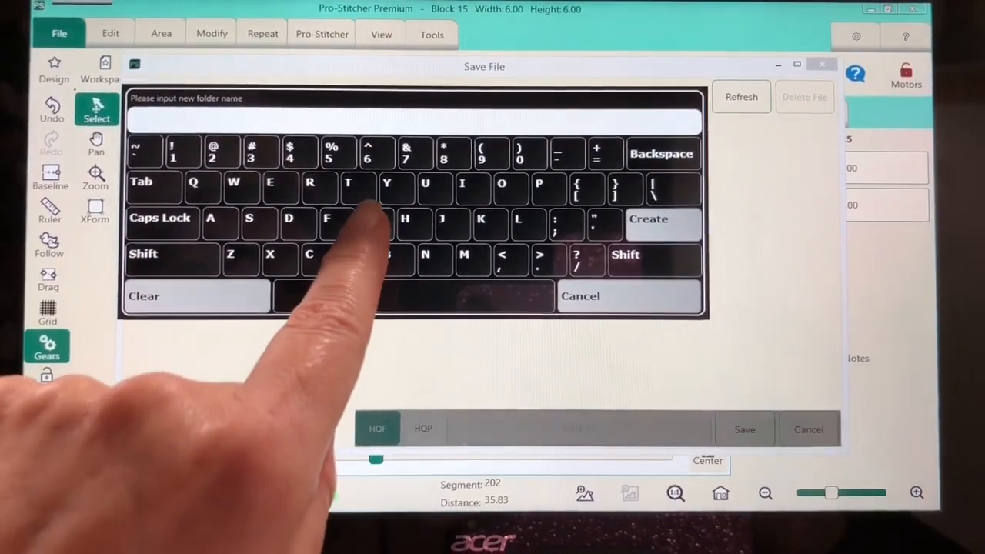
pyautogui.click(406, 225)
pyautogui.write('hklpo')
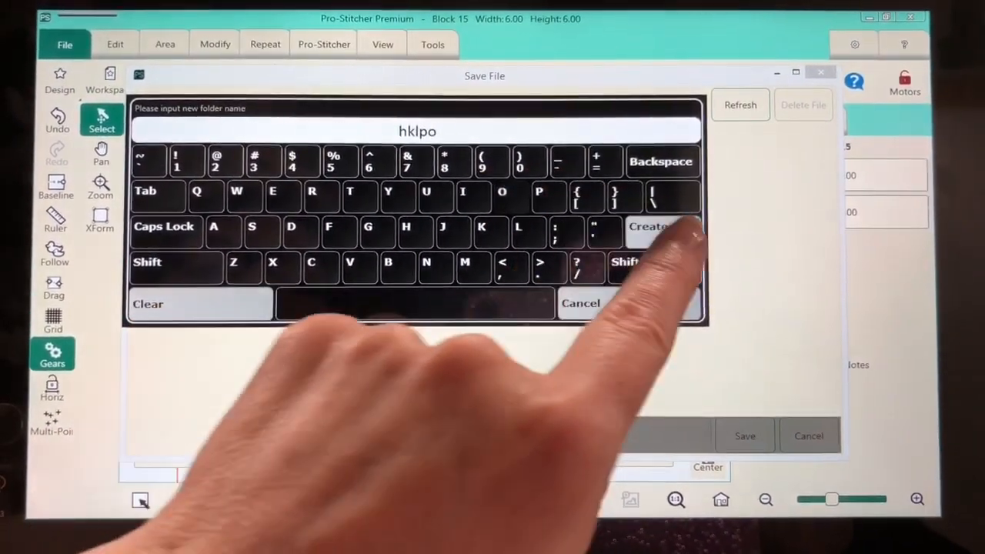
pyautogui.click(651, 225)
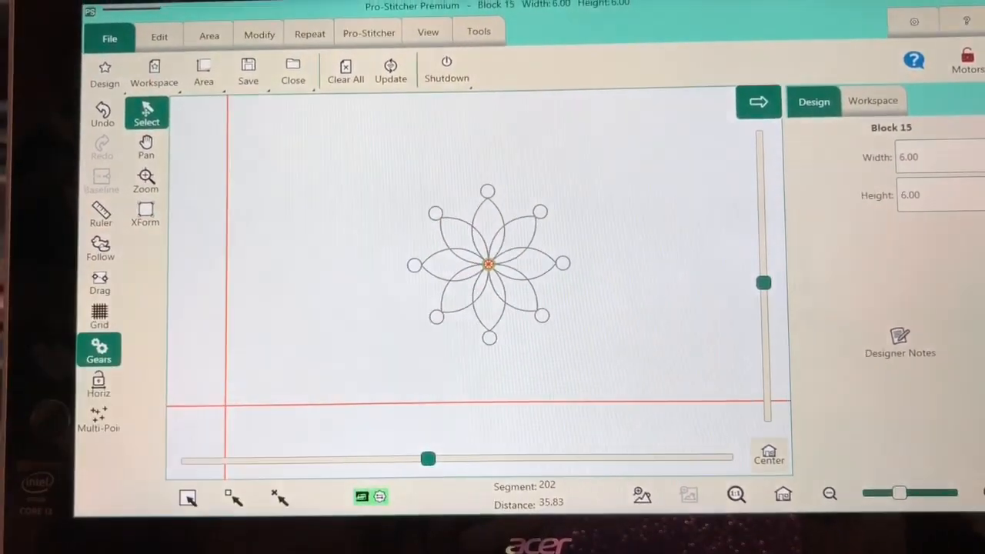
# - Rotate Block 15 slightly clockwise using Custom Rotation
pyautogui.click(260, 33)
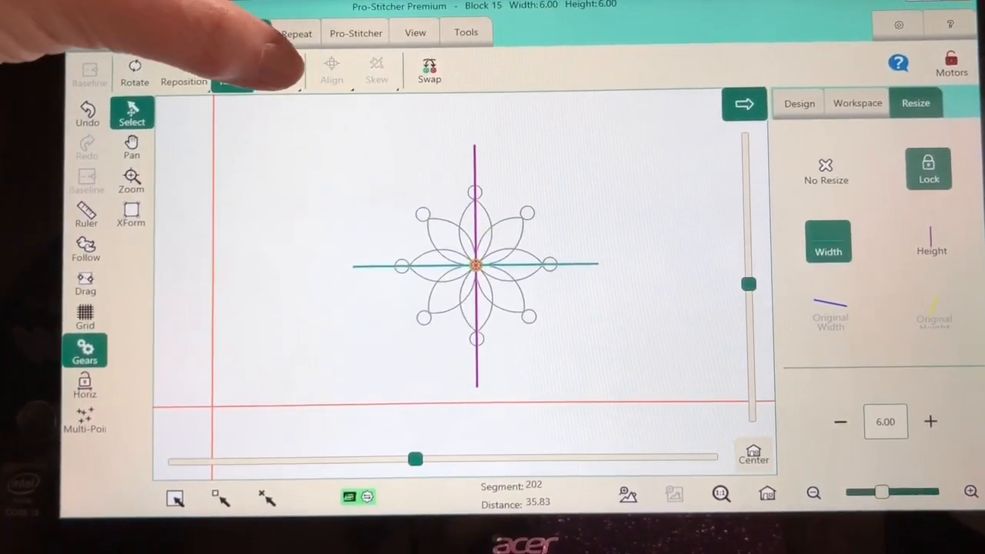
pyautogui.click(279, 62)
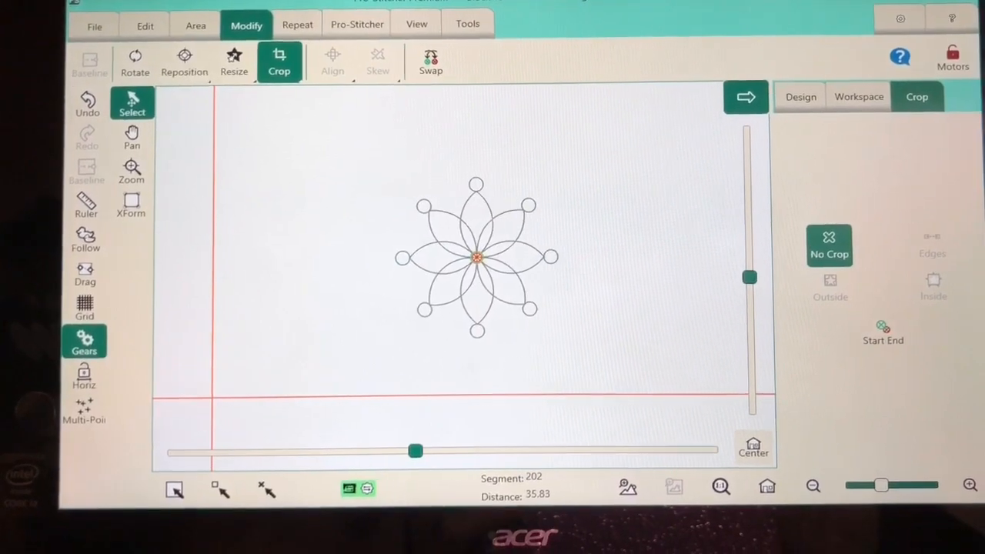
pyautogui.click(185, 62)
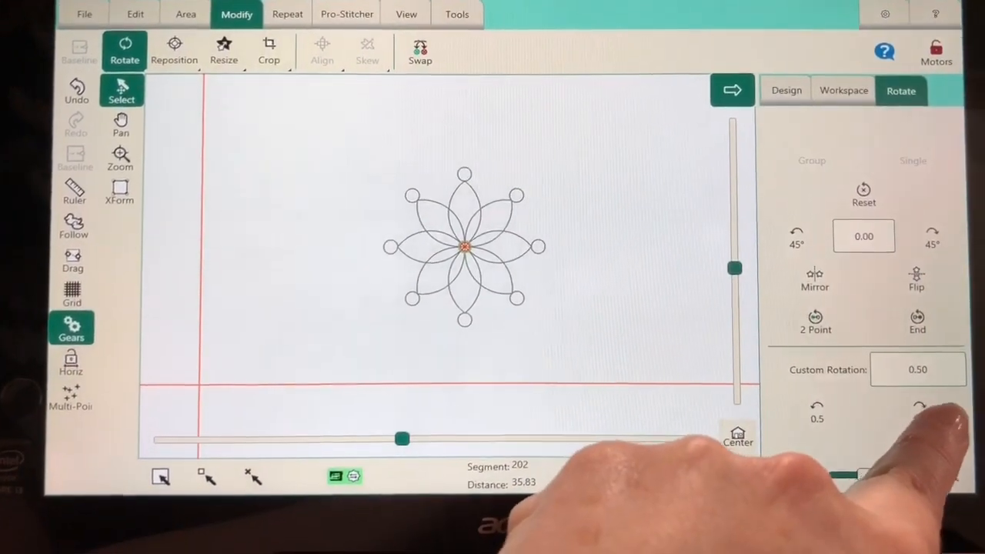
pyautogui.click(919, 405)
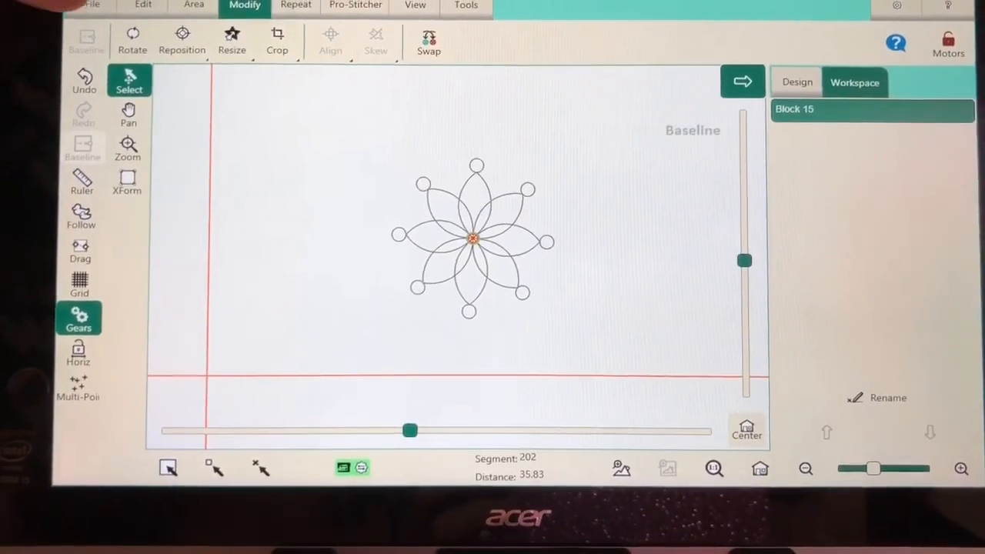
pyautogui.click(93, 5)
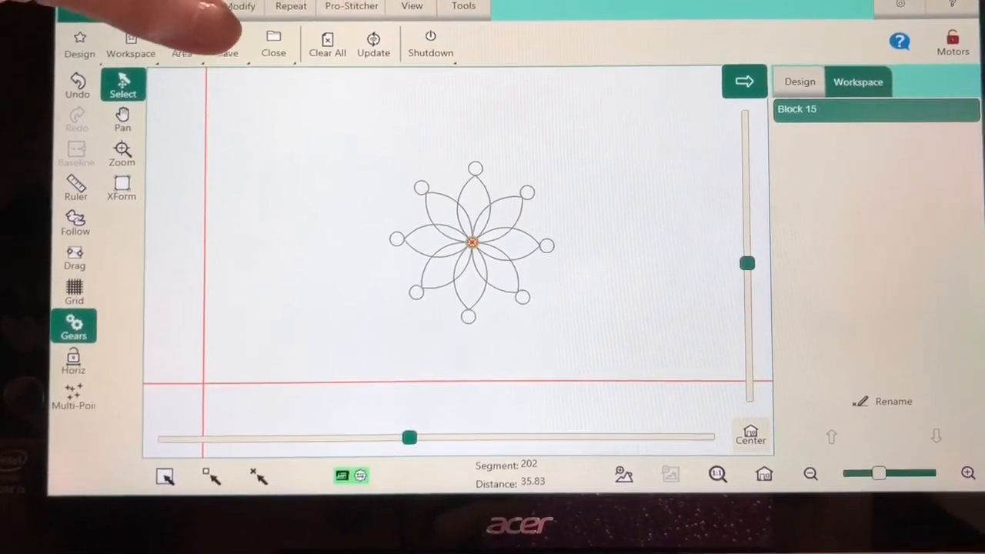
# - Save the selected design in D:\hklpo as 'Block 15rotated'
pyautogui.click(223, 42)
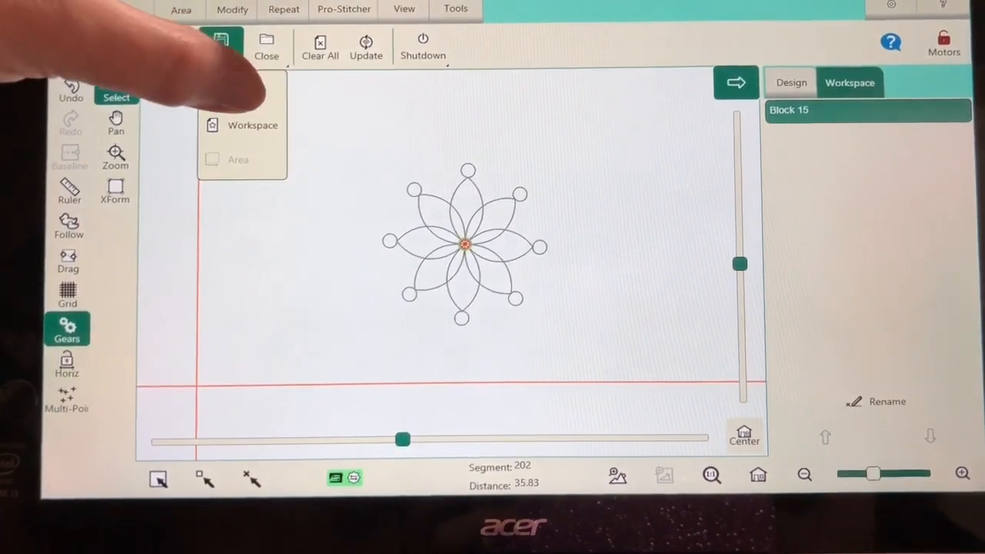
pyautogui.click(222, 38)
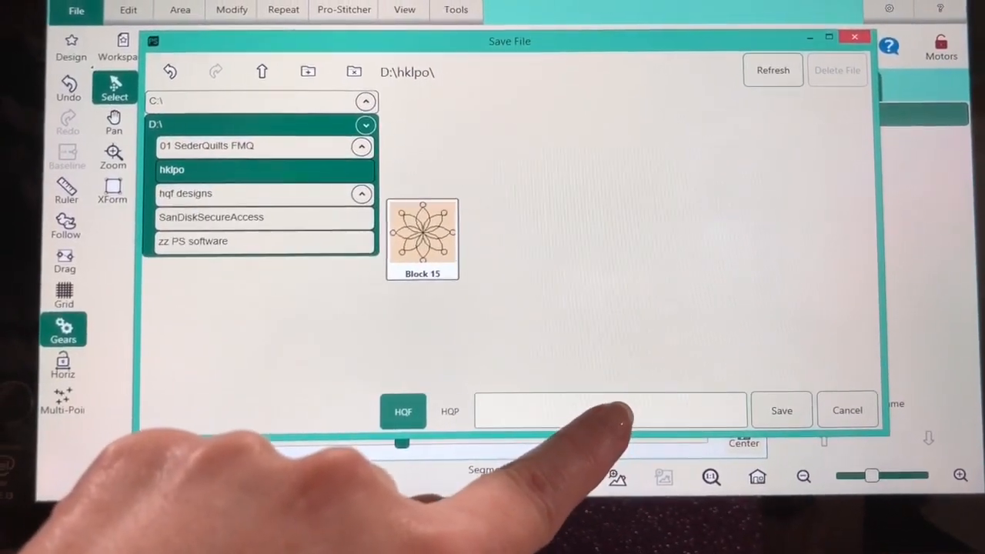
pyautogui.click(420, 239)
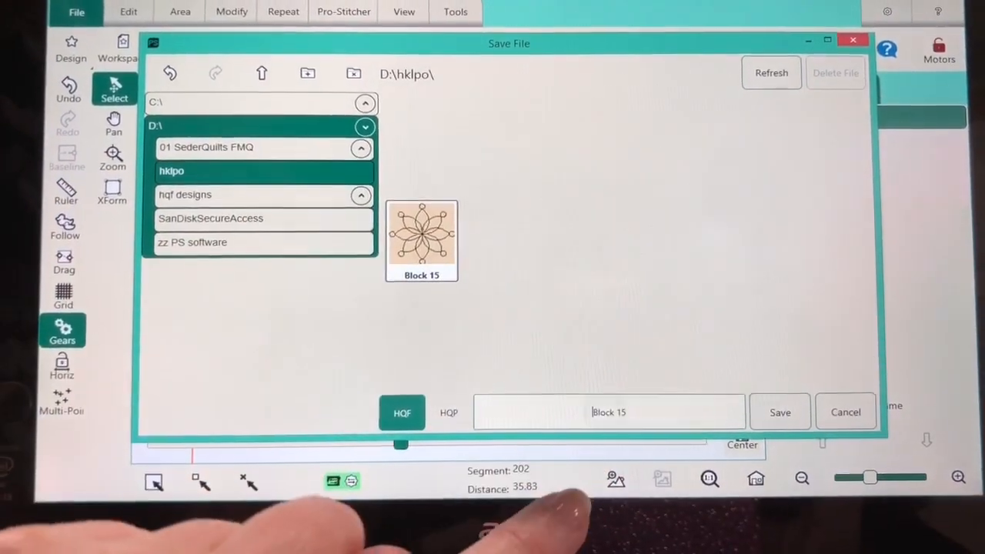
pyautogui.click(608, 411)
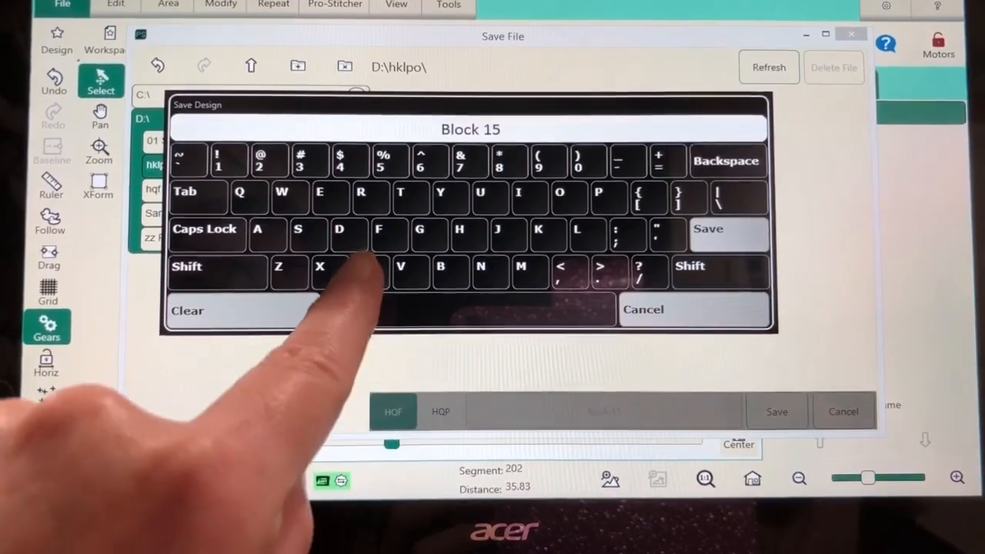
pyautogui.click(361, 197)
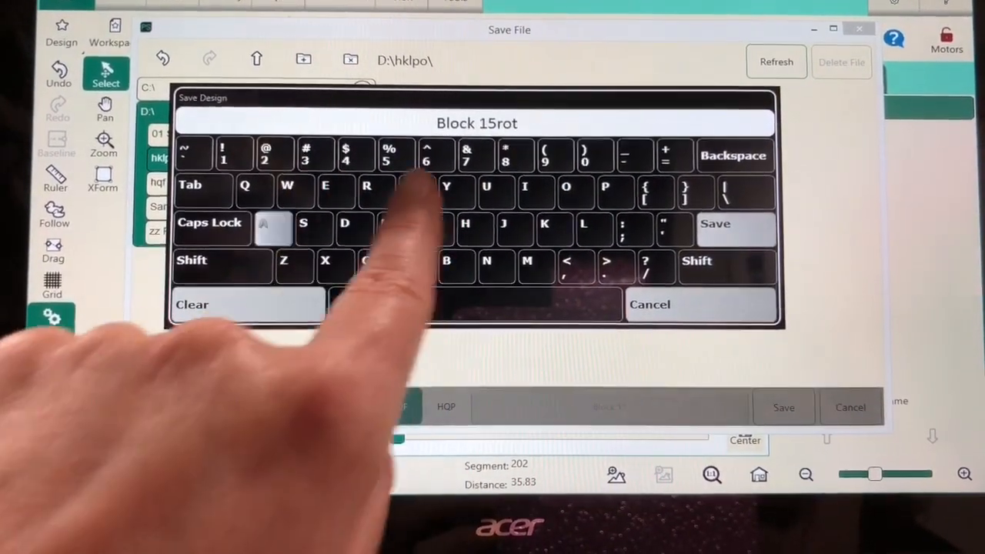
pyautogui.click(715, 223)
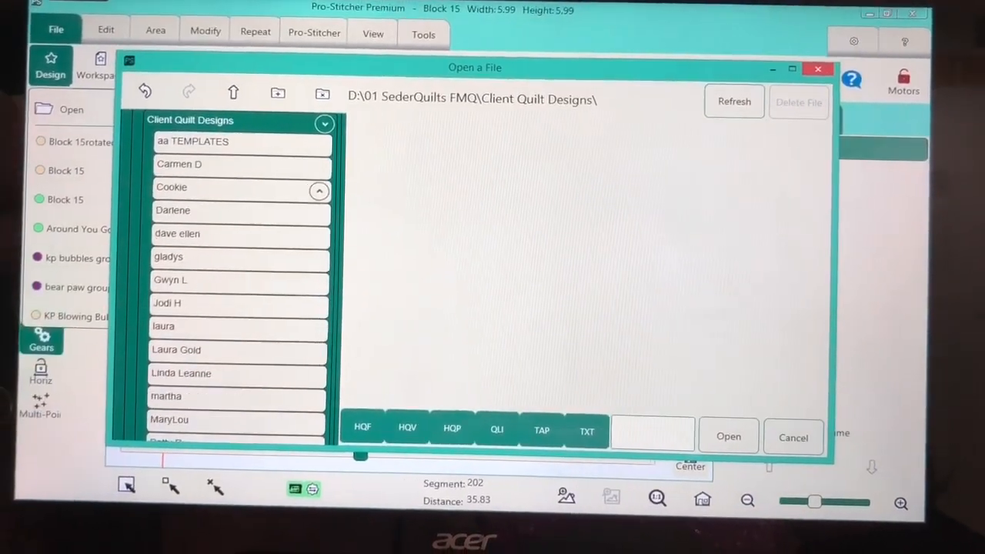
pyautogui.click(176, 350)
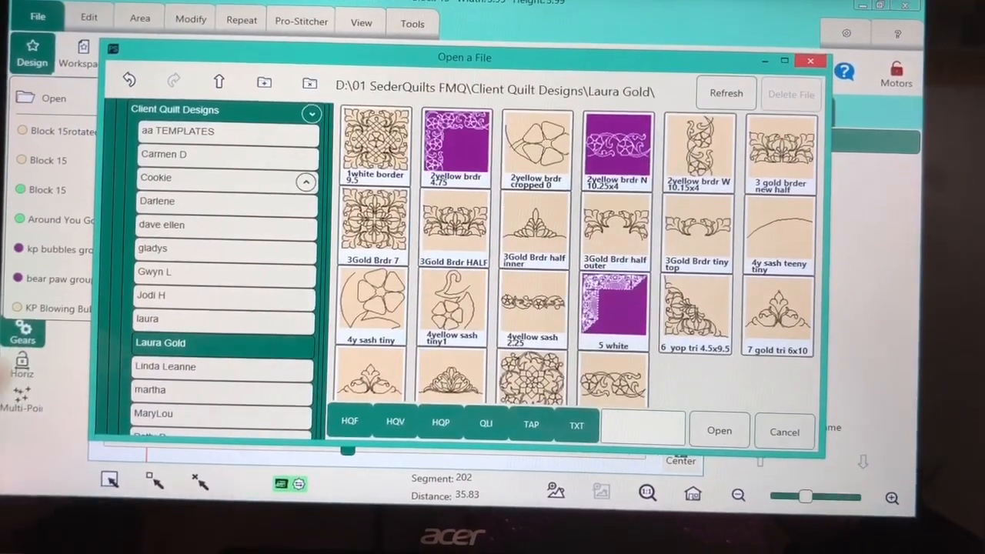